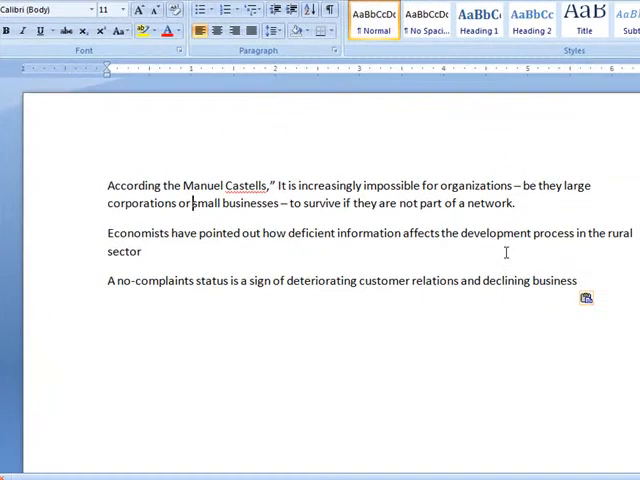
pyautogui.moveTo(383, 122)
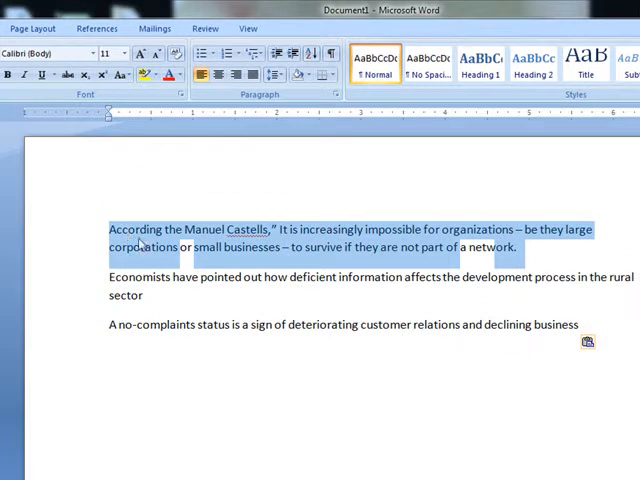
# At the first paragraph's end, start a new source and keep Journal Article as its type
pyautogui.click(492, 247)
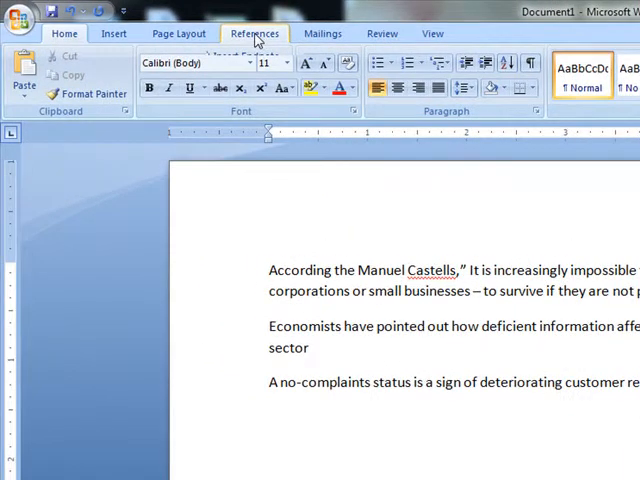
pyautogui.click(255, 33)
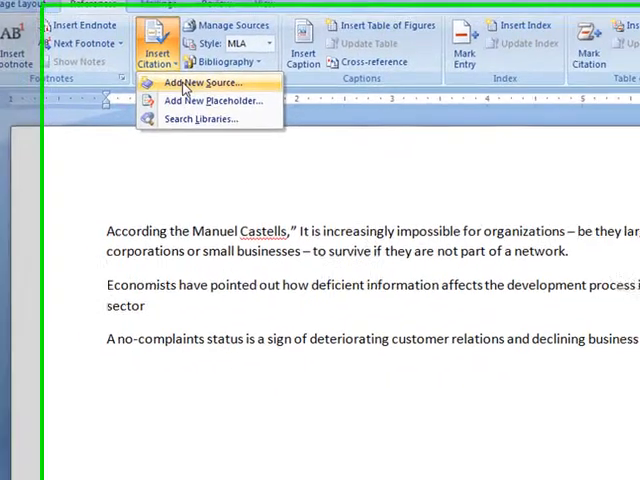
pyautogui.click(202, 82)
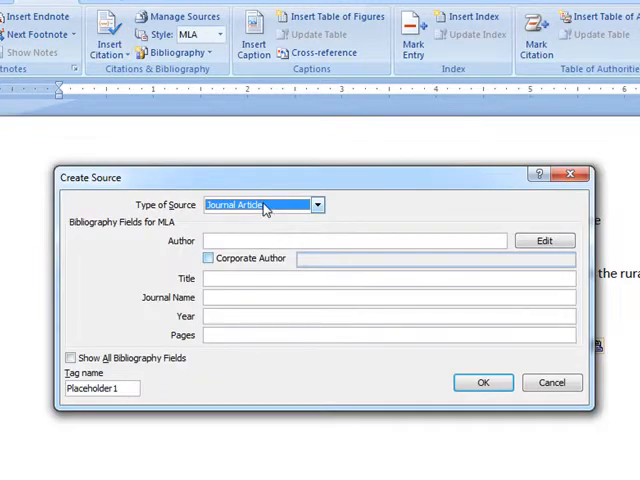
pyautogui.click(316, 204)
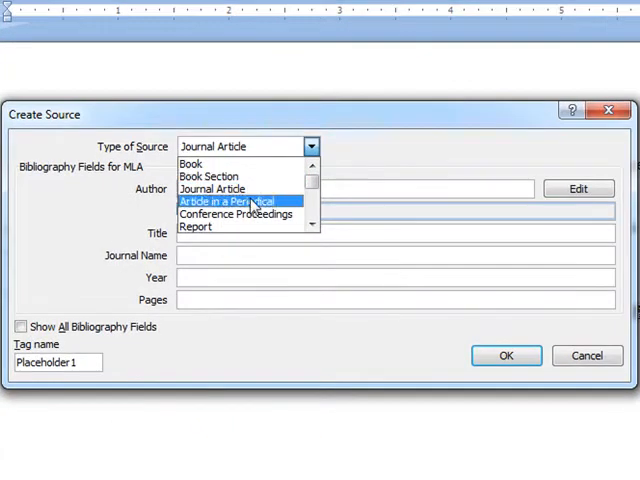
pyautogui.moveTo(237, 214)
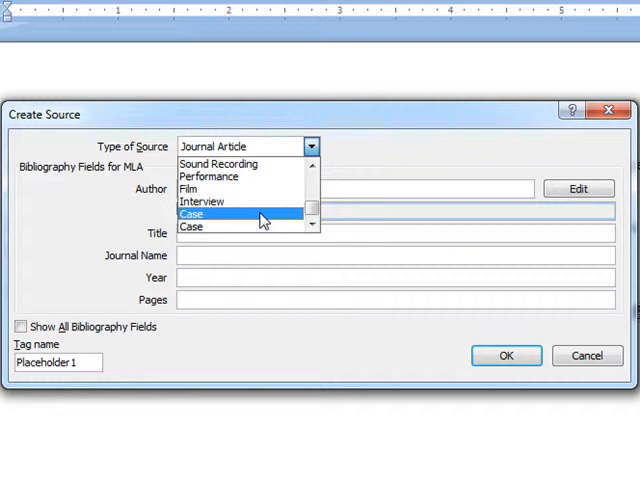
pyautogui.click(311, 222)
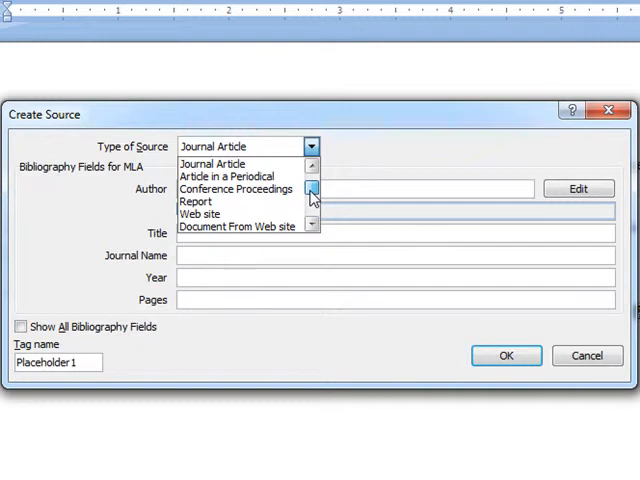
pyautogui.scroll(3)
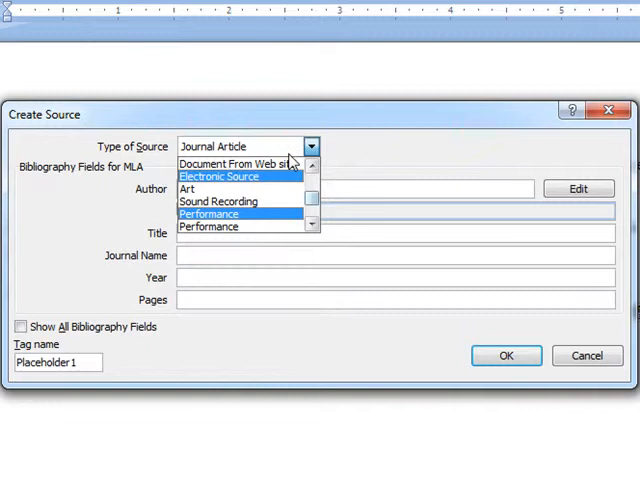
pyautogui.click(243, 146)
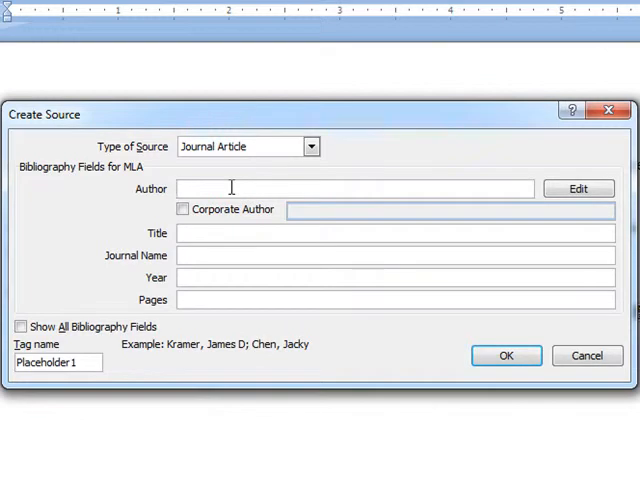
# Enter author Manuel Castells, title Information Society, journal Media, year 2011, pages 23-
pyautogui.write('MMa')
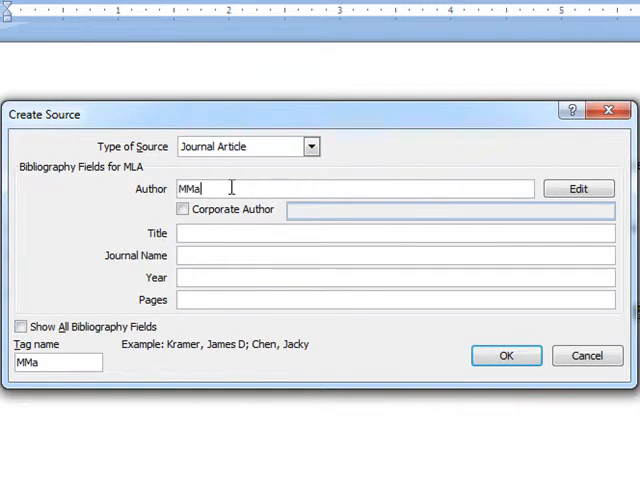
pyautogui.write('Man')
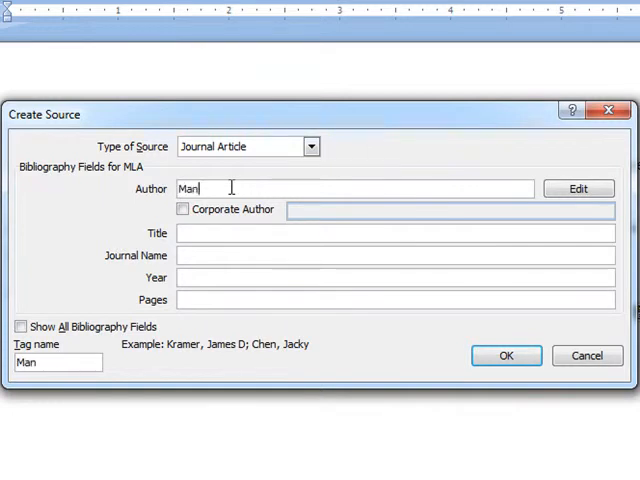
pyautogui.write('uel')
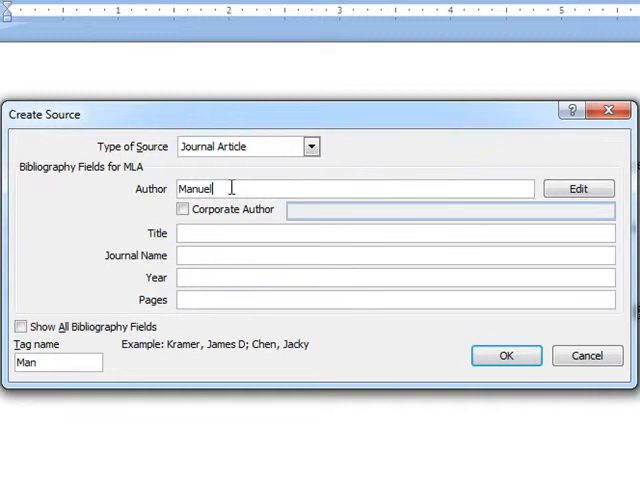
pyautogui.write('Castells')
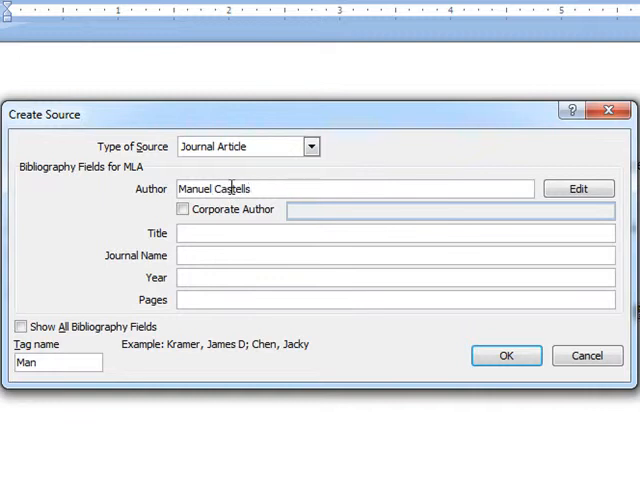
pyautogui.write('Info')
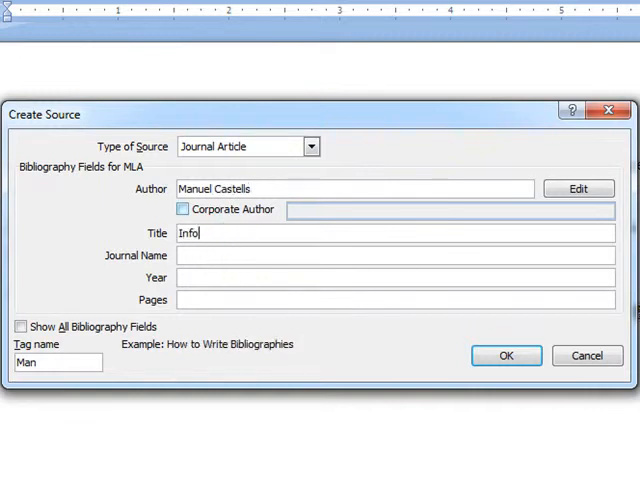
pyautogui.write('rmation Society')
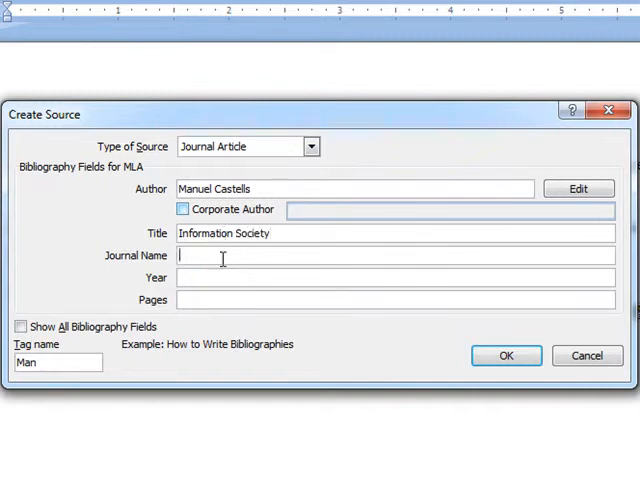
pyautogui.write('Media Asia')
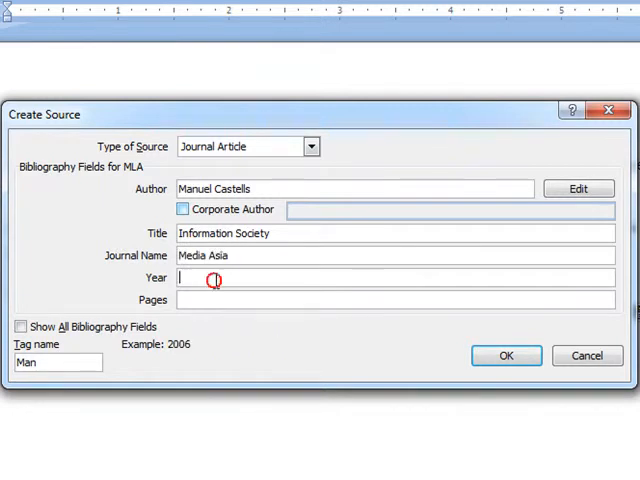
pyautogui.write('2011')
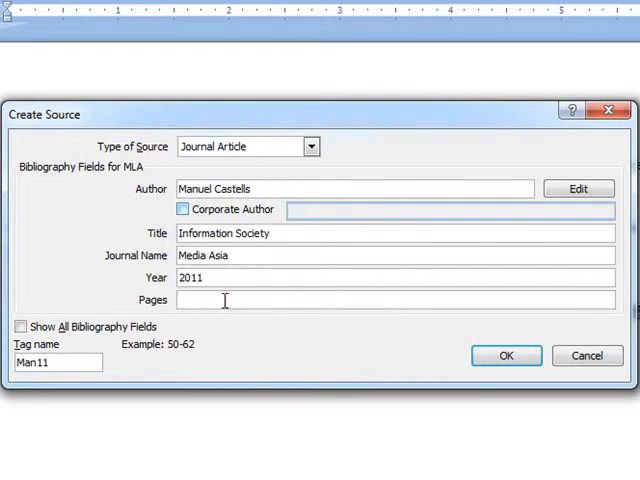
pyautogui.write('23-')
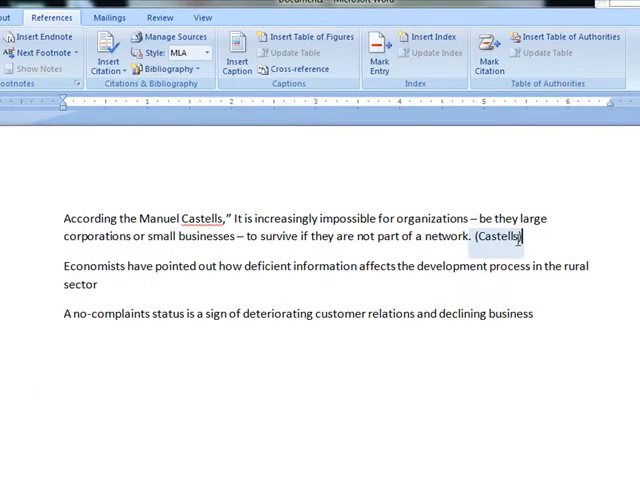
pyautogui.click(500, 237)
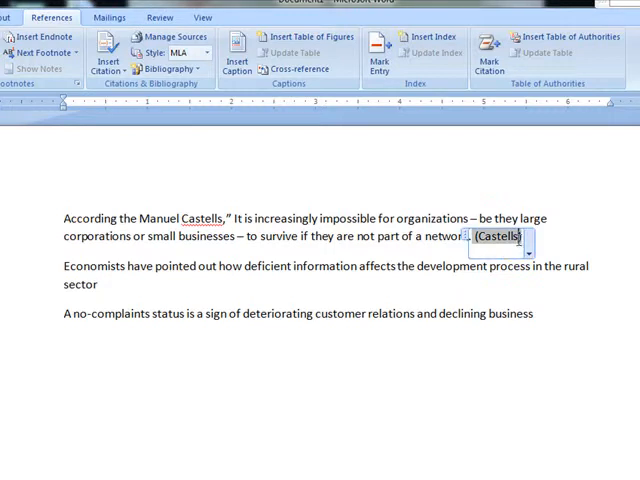
pyautogui.click(527, 239)
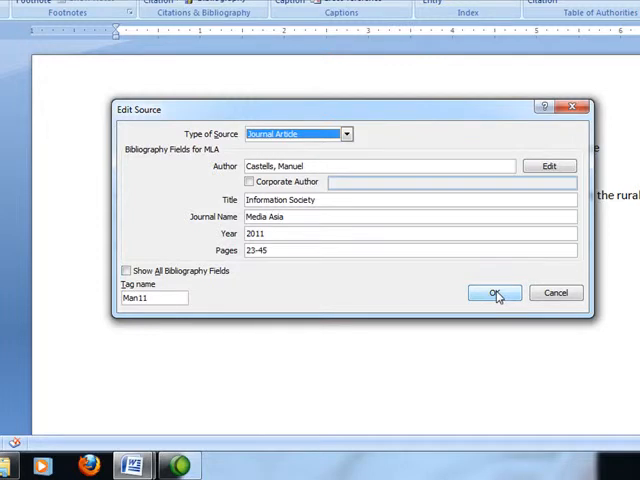
pyautogui.click(495, 293)
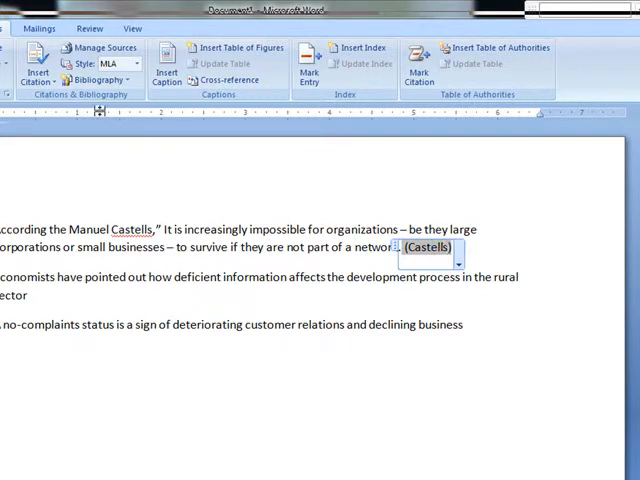
# Change the citation style from MLA to APA
pyautogui.click(294, 64)
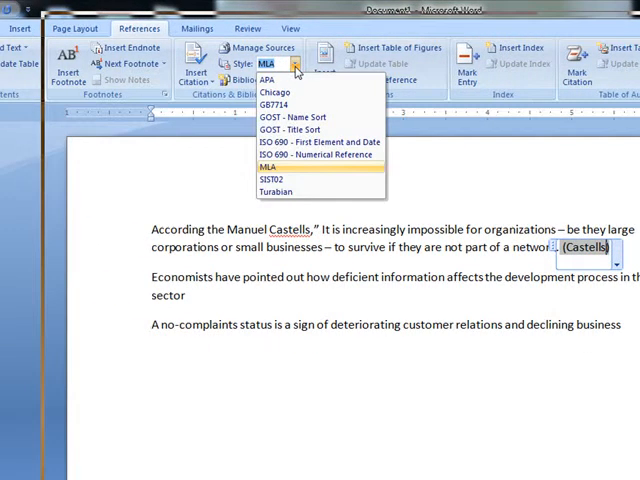
pyautogui.moveTo(283, 173)
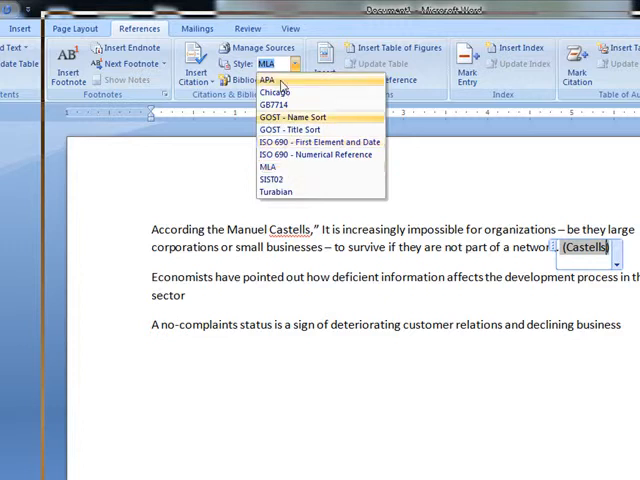
pyautogui.click(271, 80)
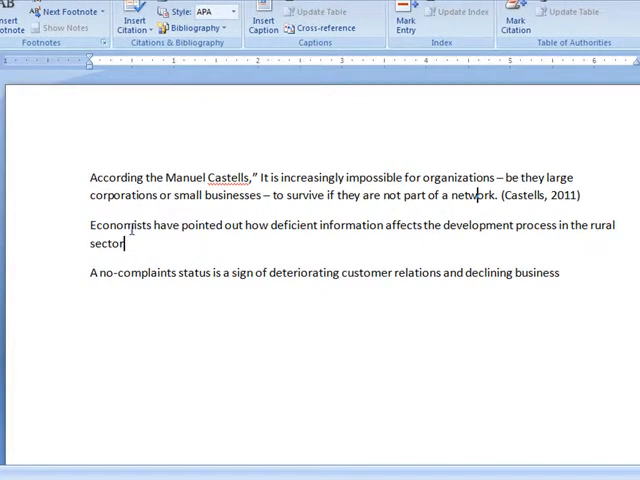
# Start a new source record for the economists paragraph's citation
pyautogui.click(190, 60)
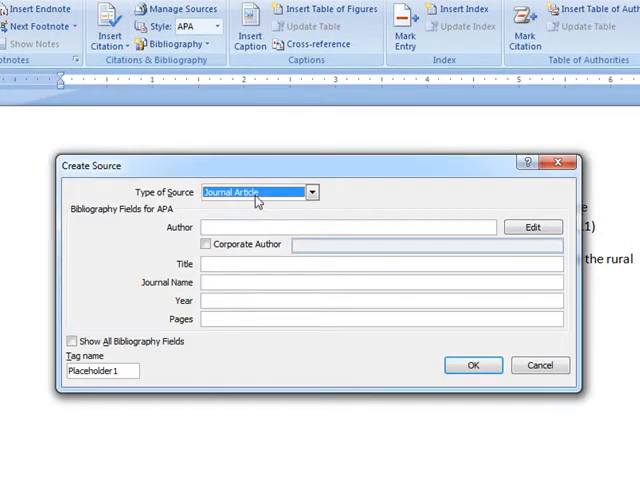
pyautogui.click(312, 192)
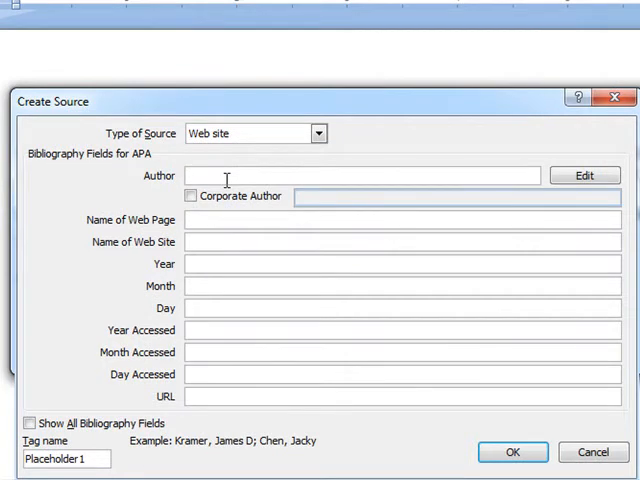
pyautogui.write('Umesh')
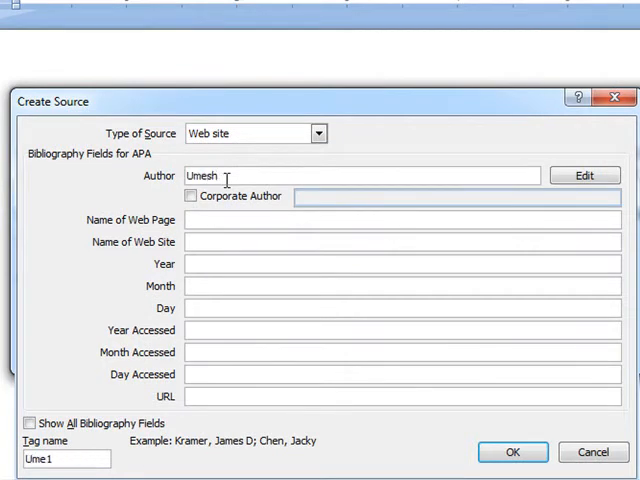
pyautogui.write('Arya')
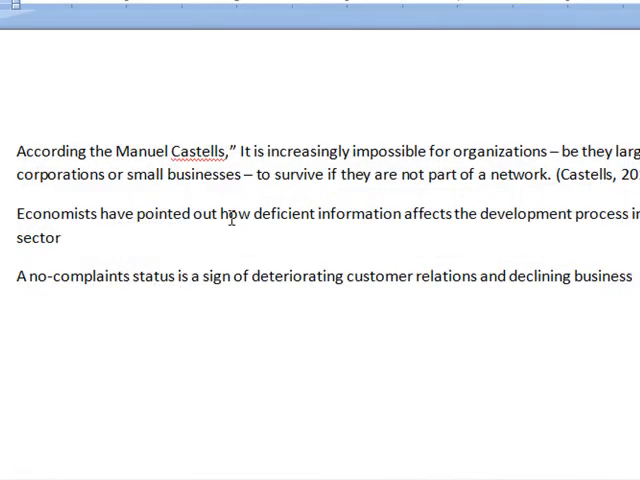
pyautogui.click(285, 37)
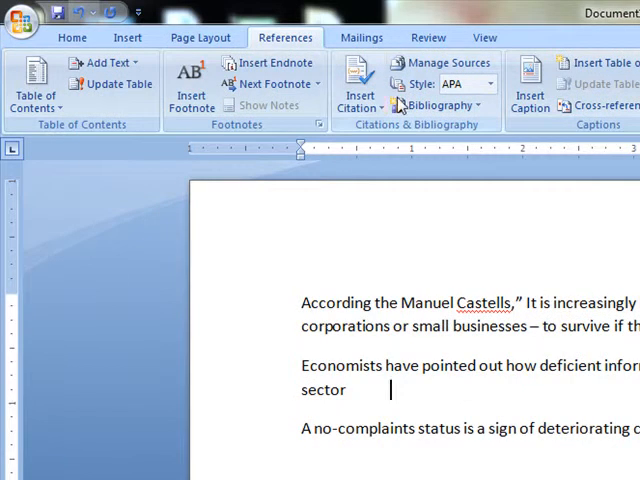
pyautogui.click(358, 95)
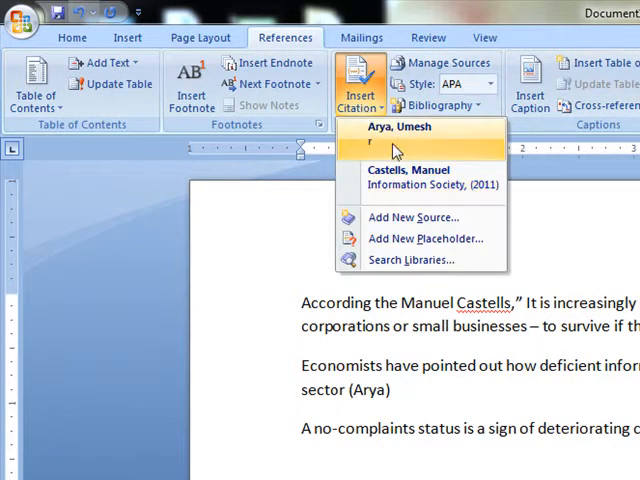
pyautogui.click(397, 132)
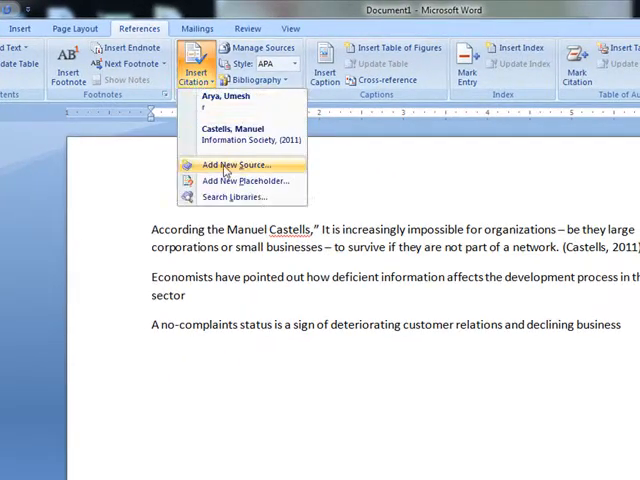
pyautogui.click(242, 164)
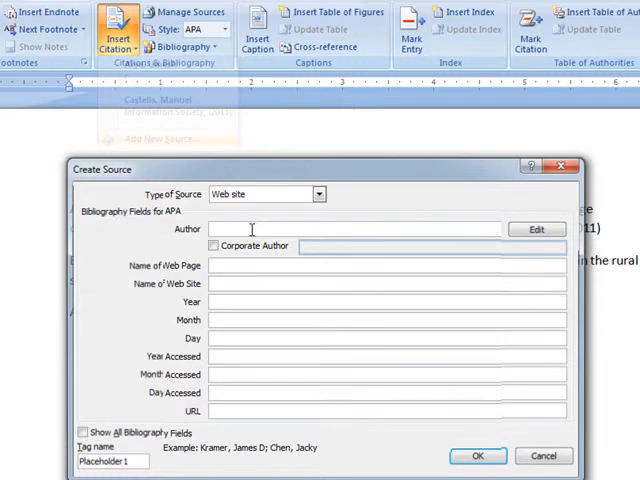
pyautogui.write('Umesh Ar')
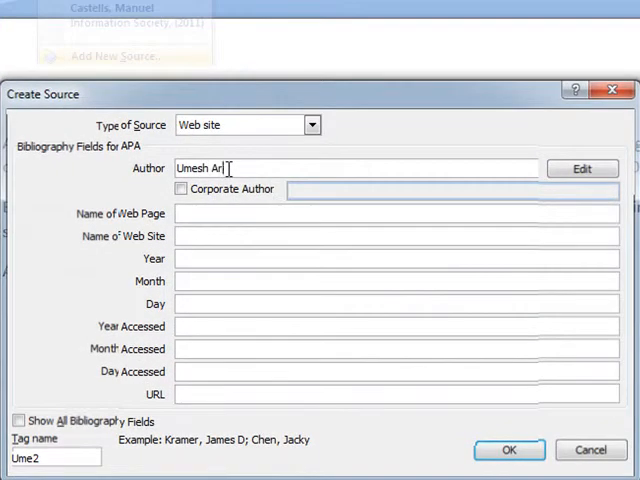
pyautogui.write('ya')
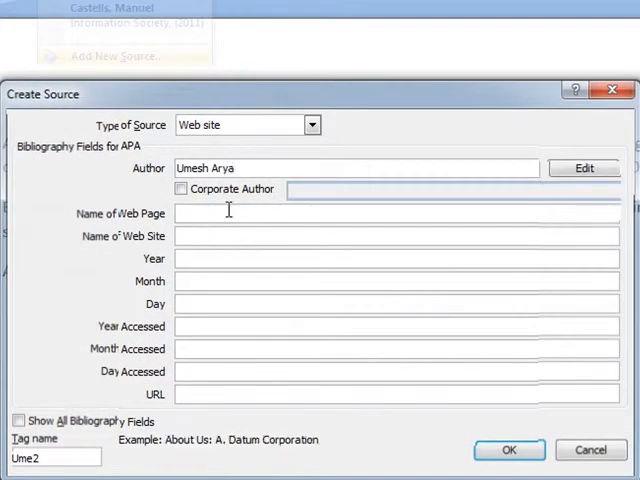
pyautogui.write('Rural')
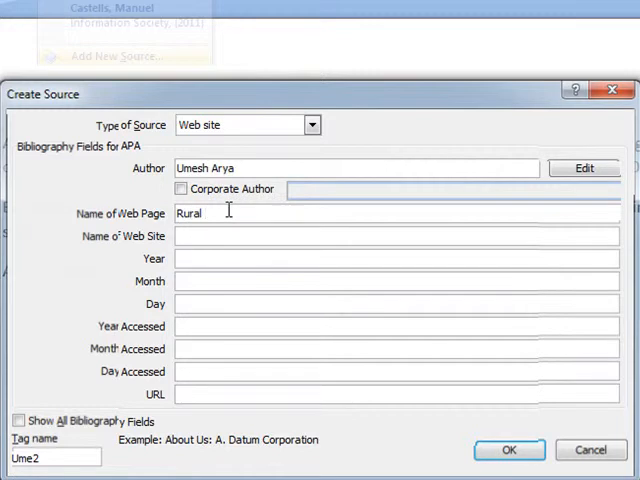
pyautogui.write('Economics')
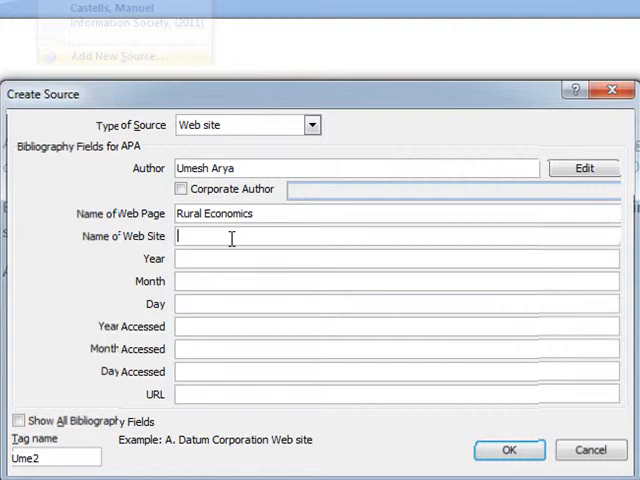
pyautogui.write('www.')
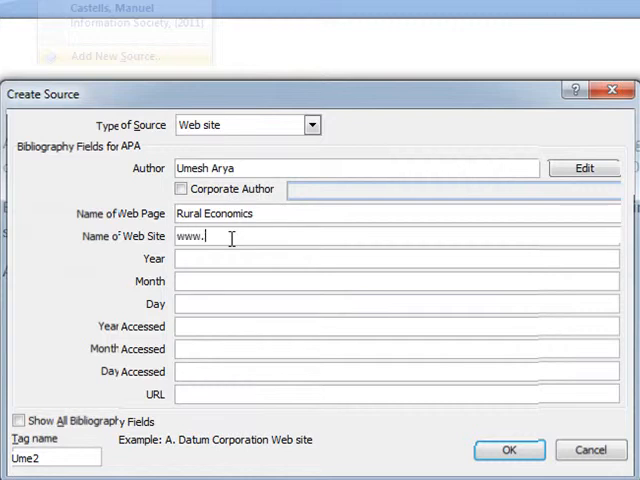
pyautogui.write('yojna.com')
pyautogui.click(397, 259)
pyautogui.write('20')
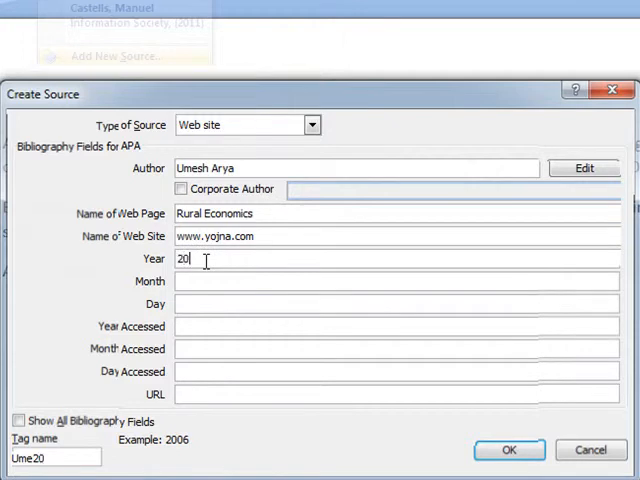
# Fill the date fields (12 June 12; 3 July 23), show all fields, and save the source
pyautogui.write('12')
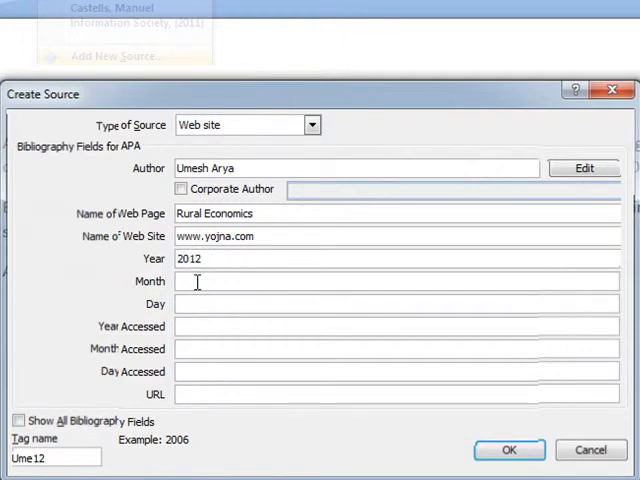
pyautogui.write('June')
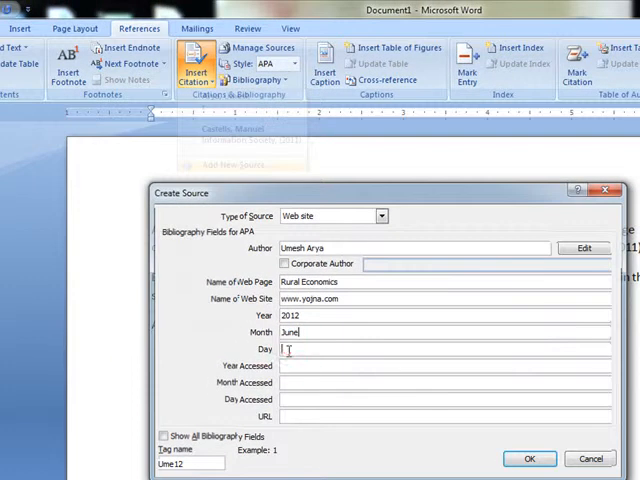
pyautogui.write('12')
pyautogui.click(445, 366)
pyautogui.write('2012')
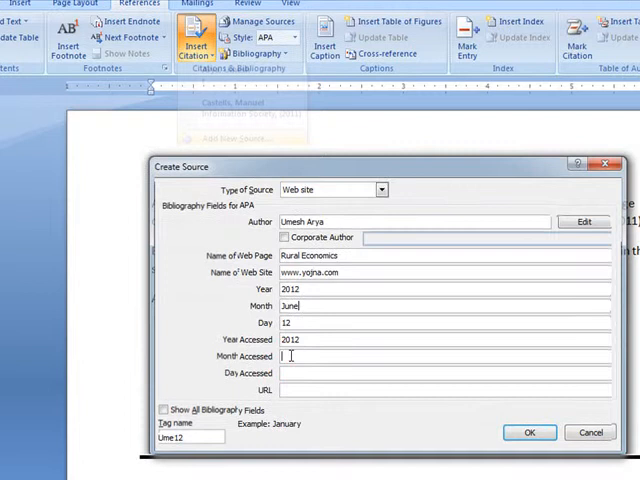
pyautogui.write('3')
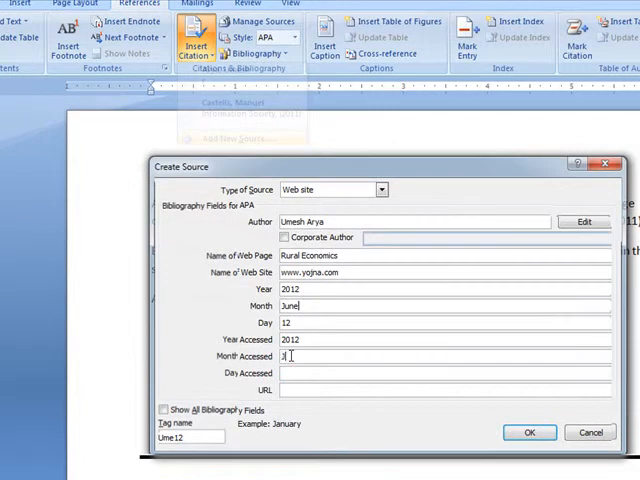
pyautogui.write('July')
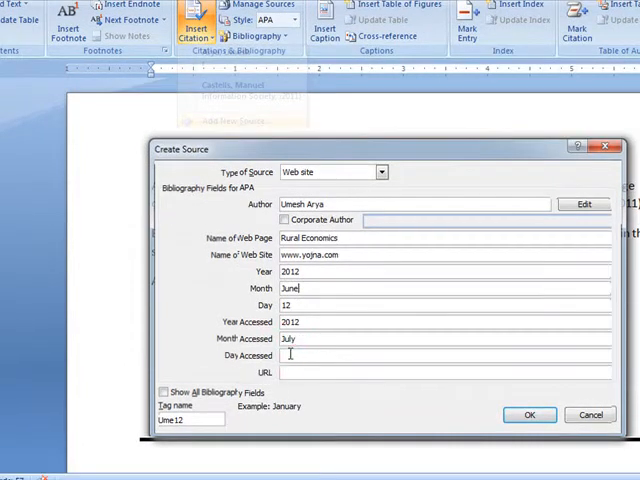
pyautogui.write('23')
pyautogui.click(445, 254)
pyautogui.write('Yojna from Press Institute of India')
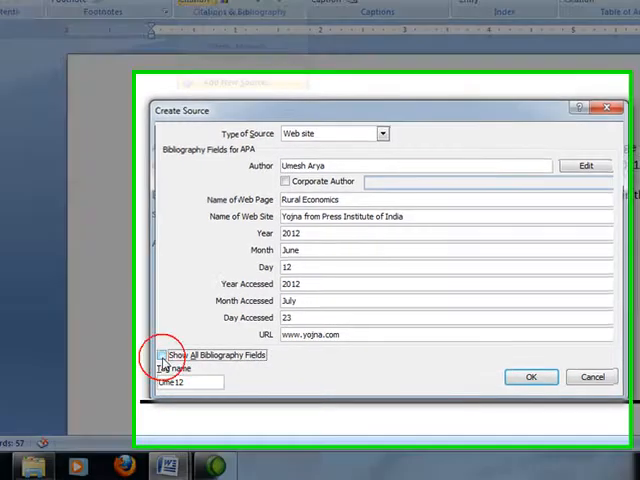
pyautogui.click(162, 356)
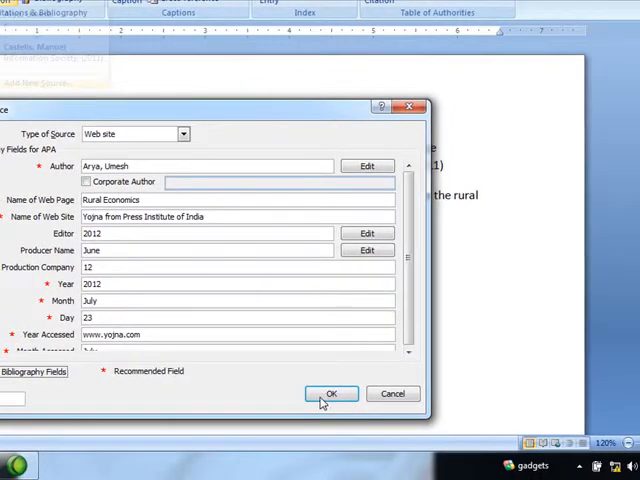
pyautogui.click(331, 393)
pyautogui.write('A no-complaints status is a sign of deteriorating customer relations')
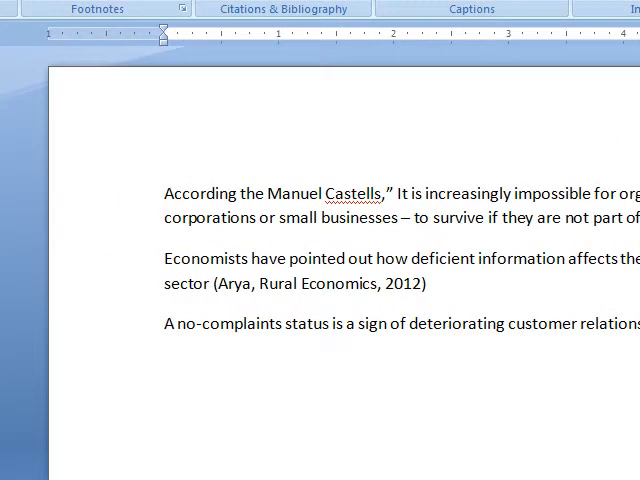
# Type a 'References' heading on a new line below the three paragraphs
pyautogui.write('r')
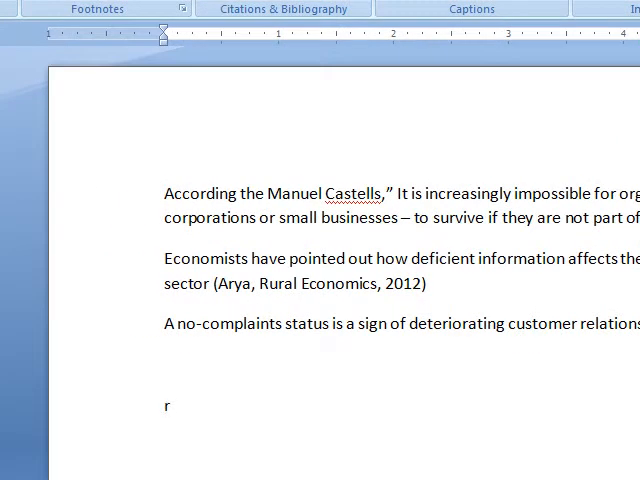
pyautogui.write('eferences -')
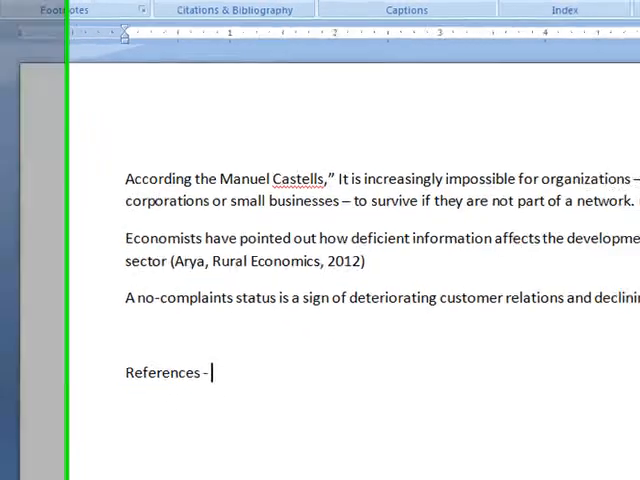
pyautogui.click(82, 5)
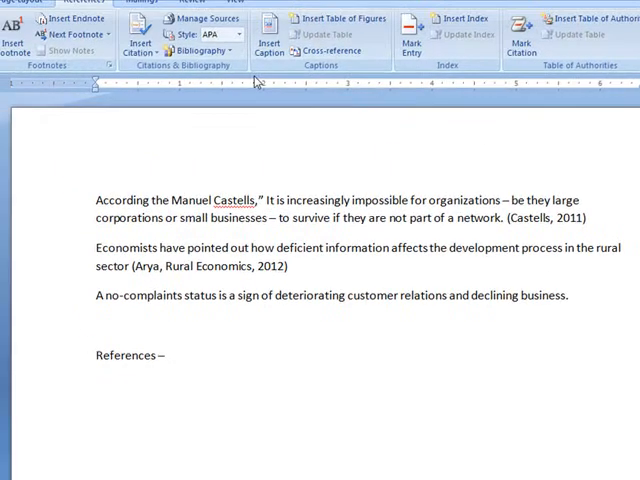
pyautogui.click(248, 84)
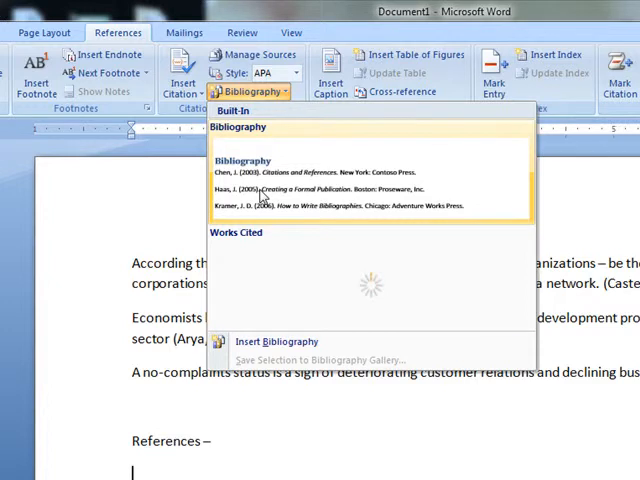
pyautogui.moveTo(295, 290)
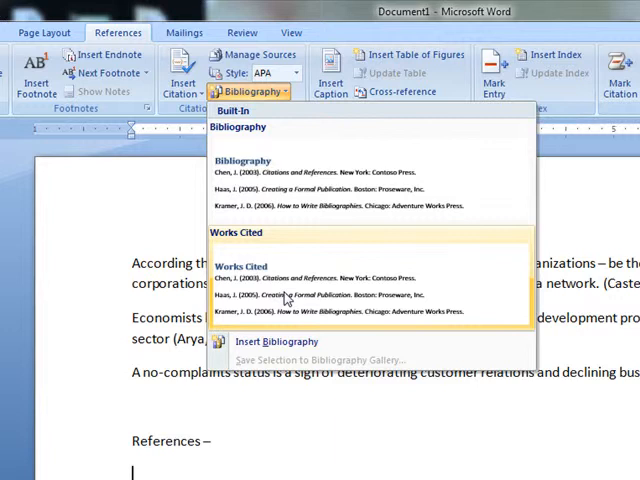
pyautogui.moveTo(300, 185)
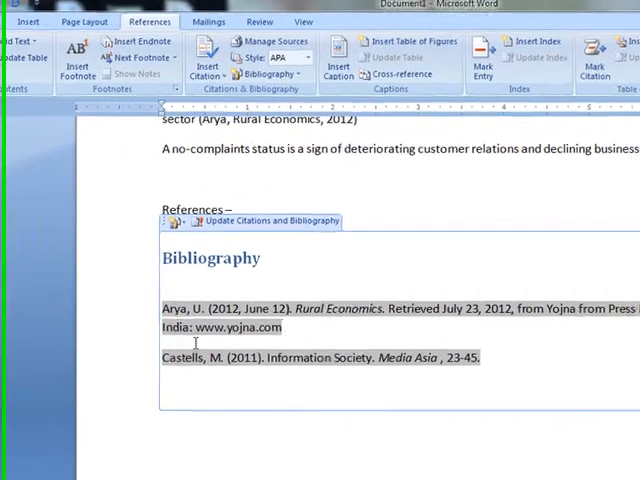
# Insert the built-in Bibliography listing the Arya and Castells sources under the heading
pyautogui.scroll(3)
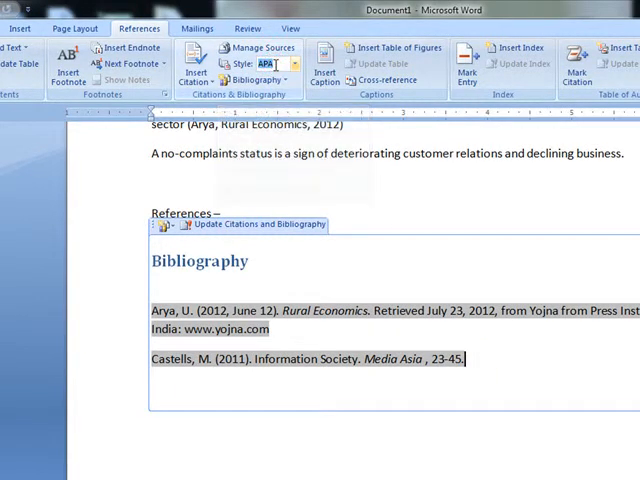
pyautogui.click(337, 69)
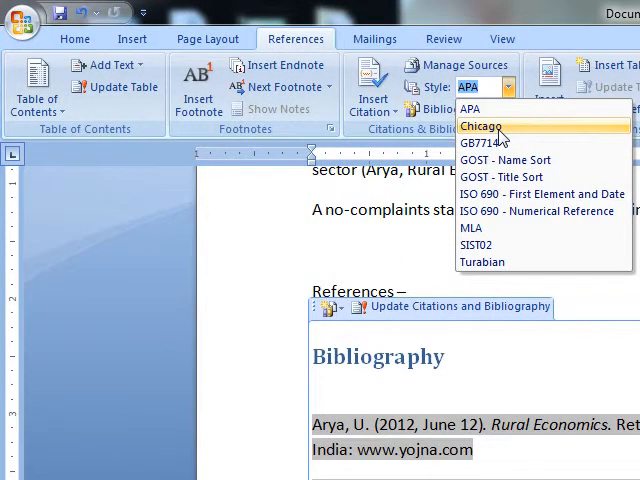
pyautogui.moveTo(503, 145)
pyautogui.write('v')
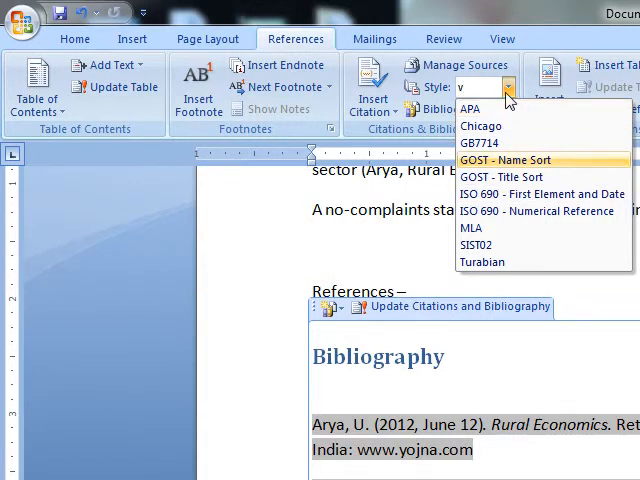
pyautogui.moveTo(505, 98)
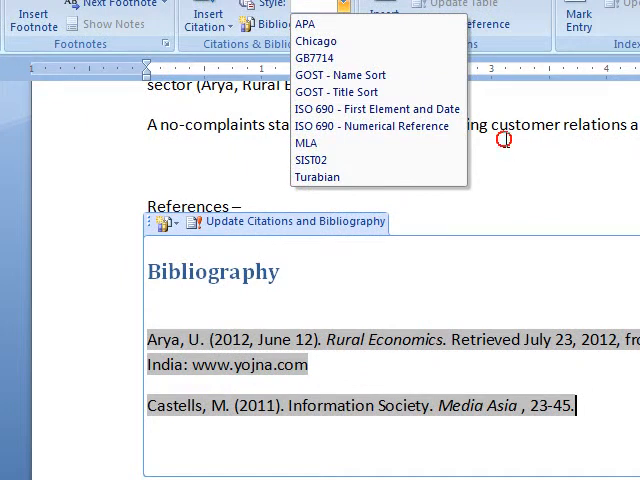
pyautogui.click(304, 23)
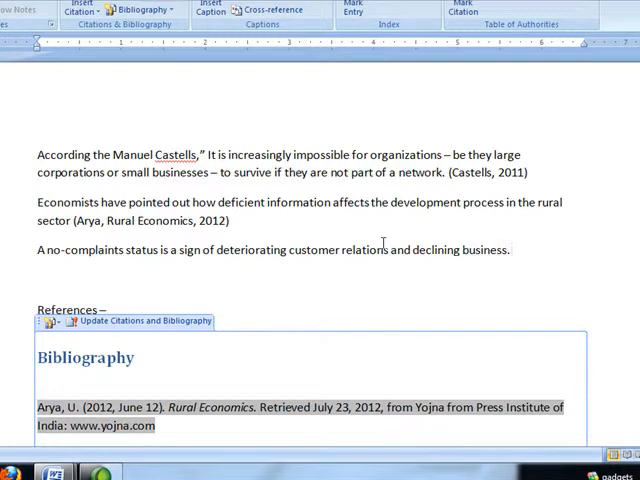
pyautogui.click(512, 250)
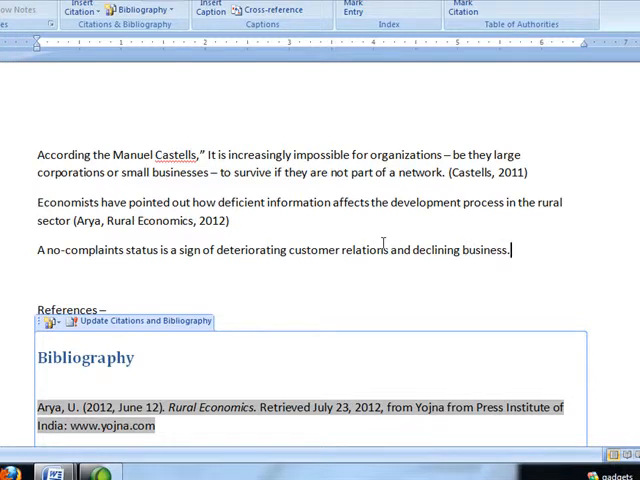